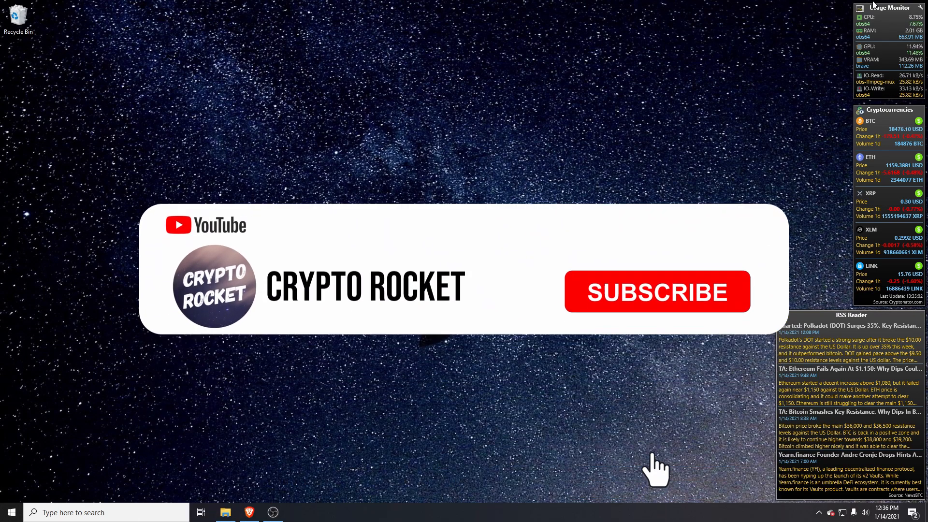
Step: Look over the xmrig-amd and xmrig-nvidia release pages in the browser
left_click(657, 291)
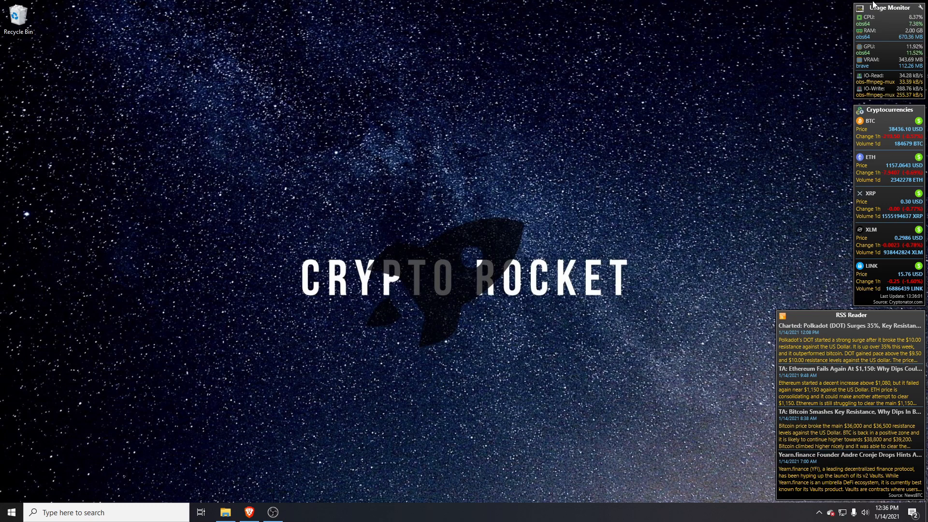
mouse_move(259, 455)
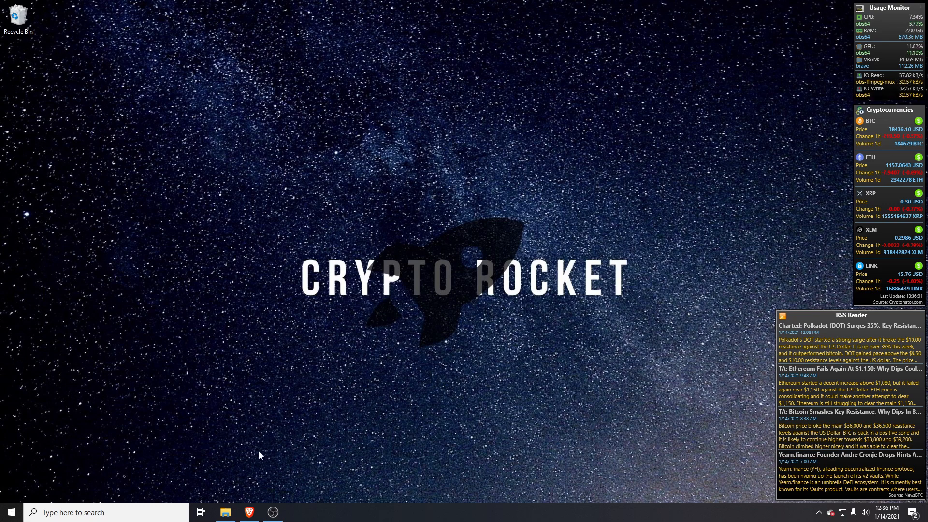
left_click(248, 513)
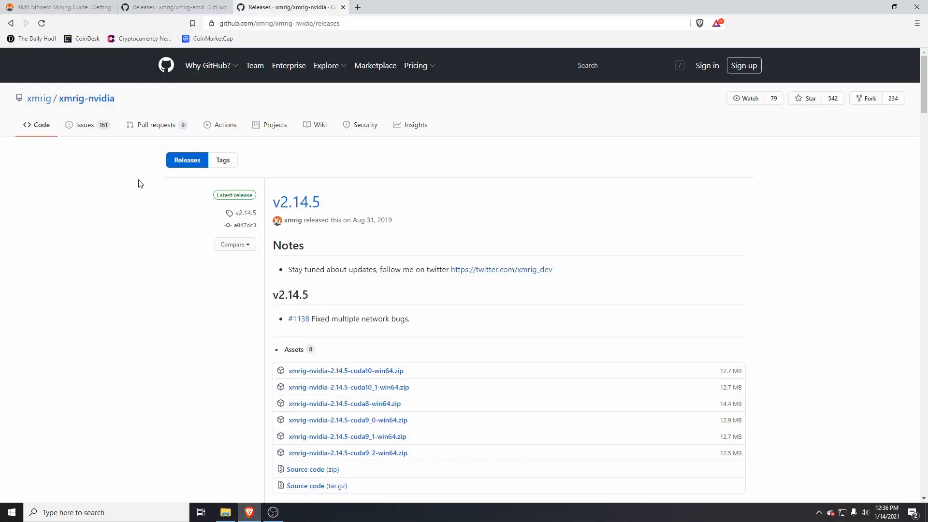
left_click(172, 7)
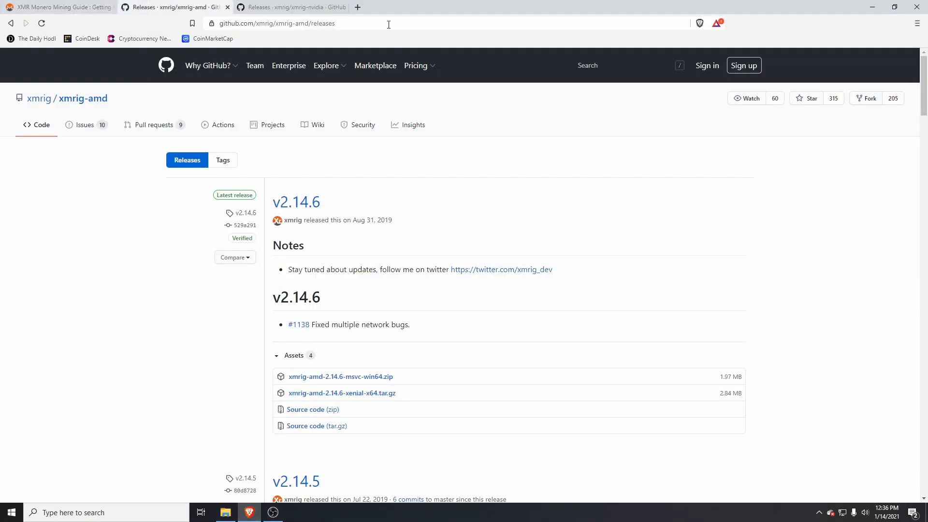
mouse_move(120, 98)
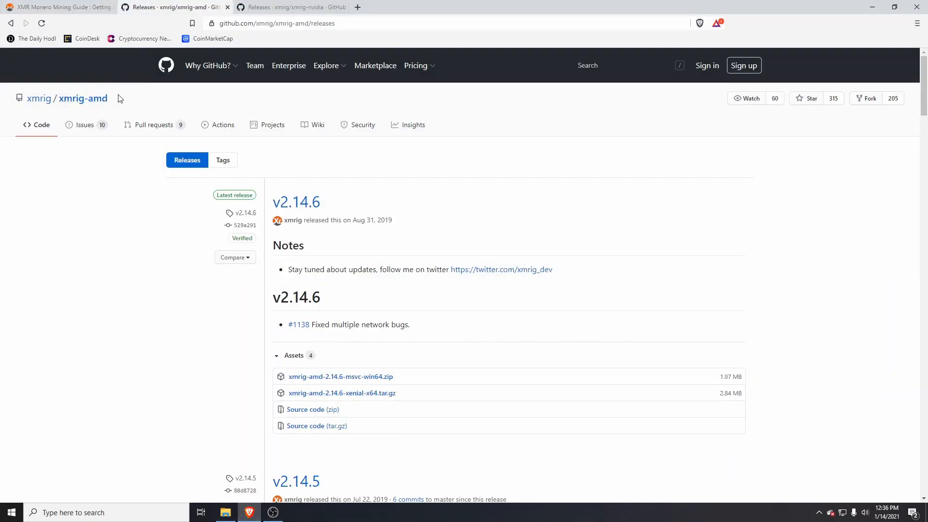
mouse_move(216, 102)
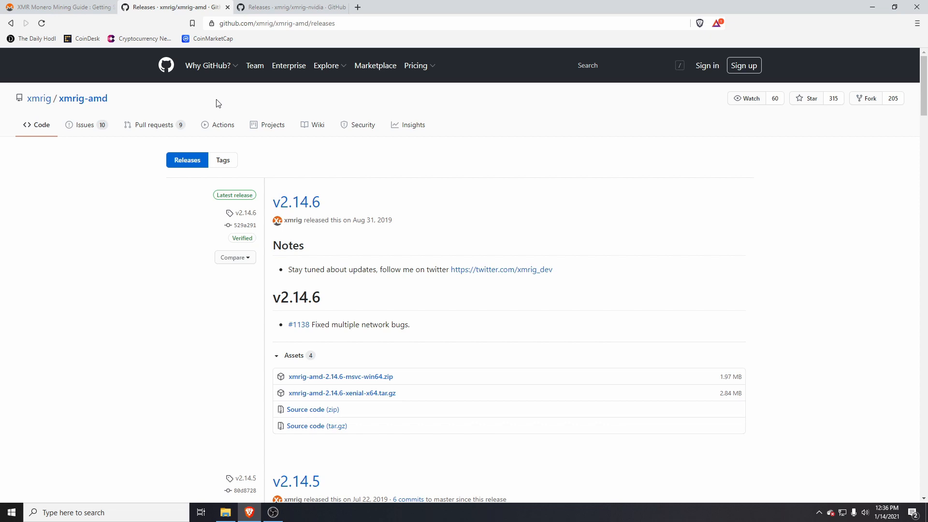
mouse_move(320, 157)
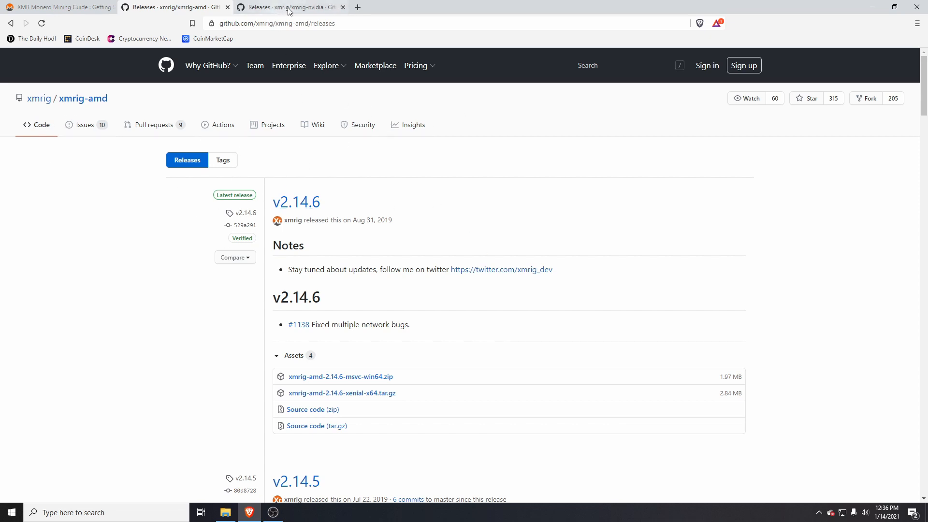
left_click(288, 7)
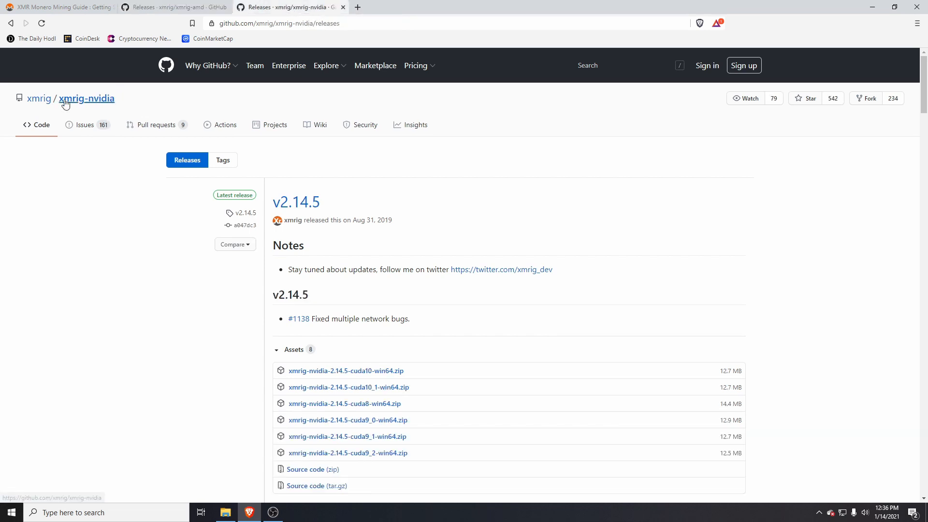
mouse_move(288, 64)
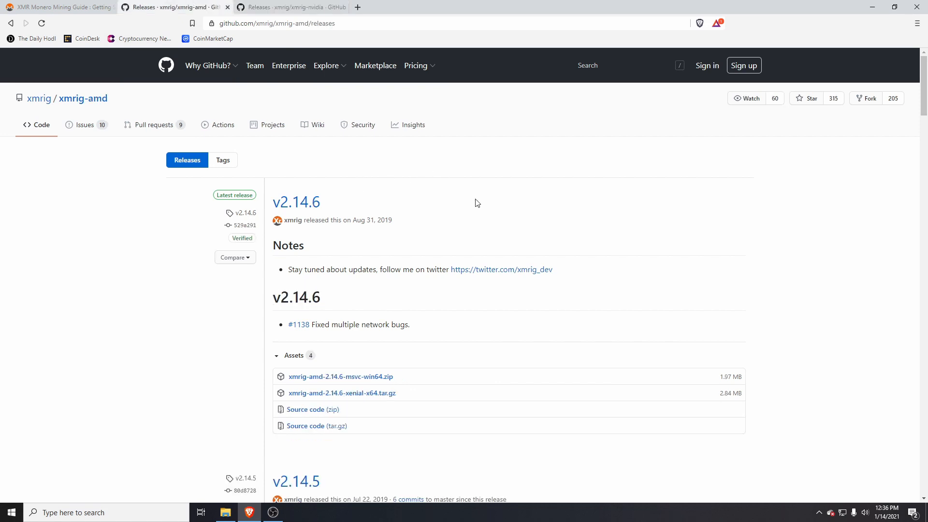
mouse_move(296, 202)
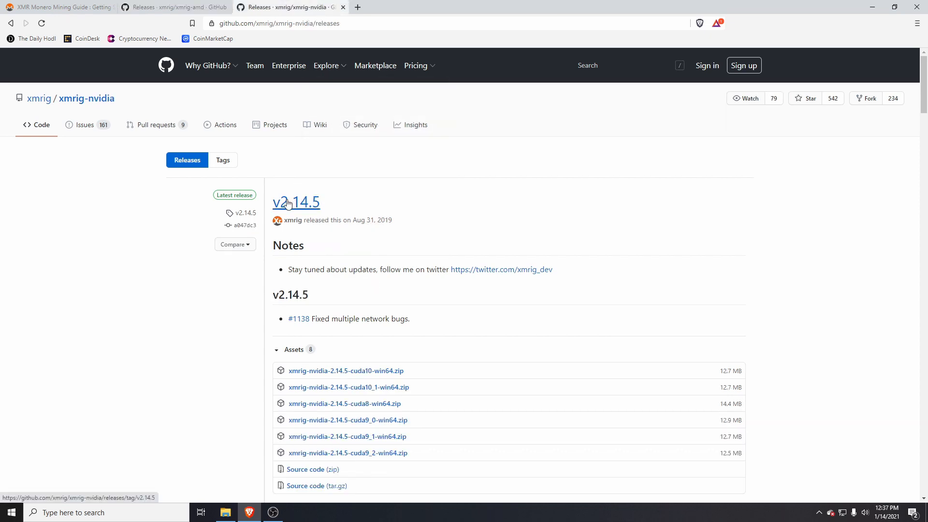
mouse_move(209, 70)
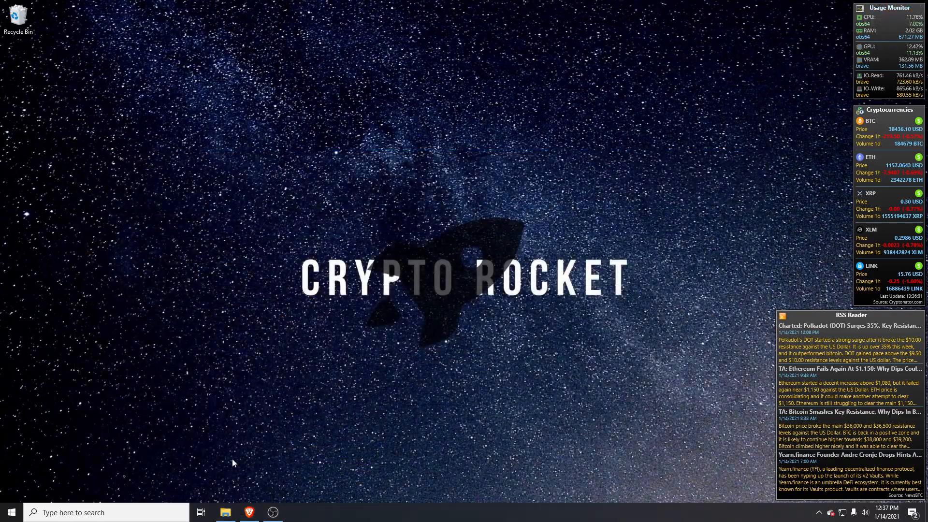
Step: Browse into monero\amd\xmrig-amd-2.14.6 and open its config.json in Notepad
left_click(226, 513)
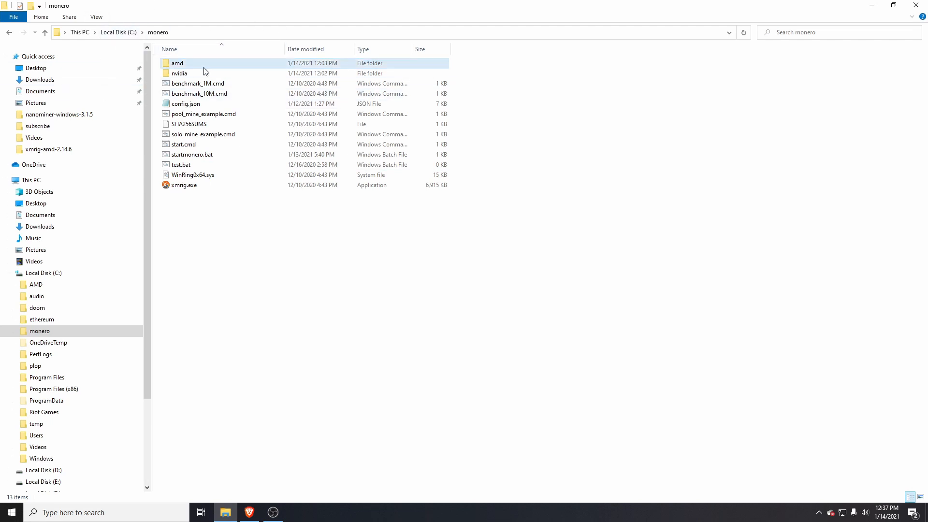
left_click(179, 72)
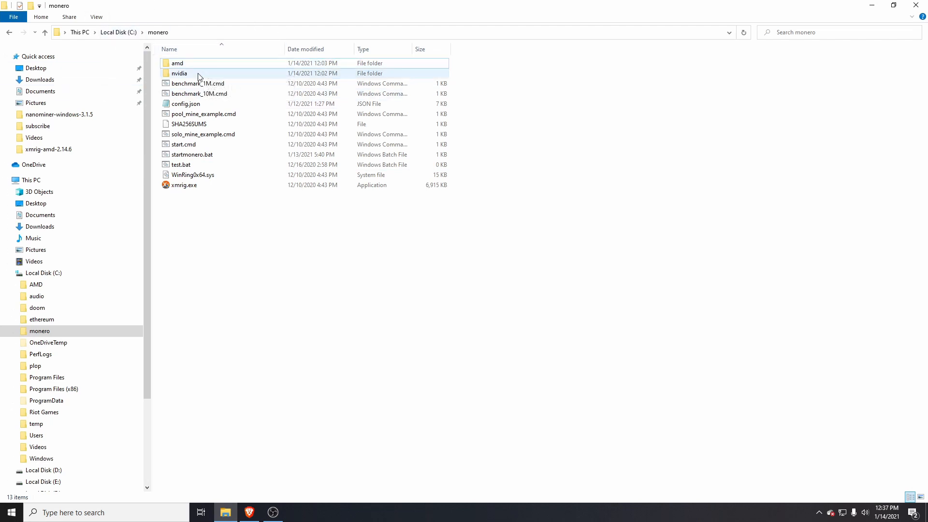
double_click(177, 62)
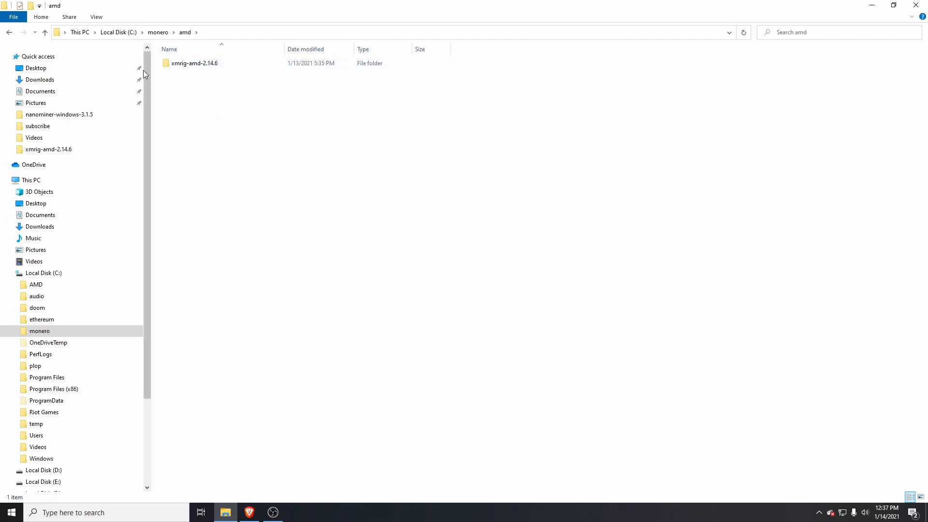
double_click(195, 63)
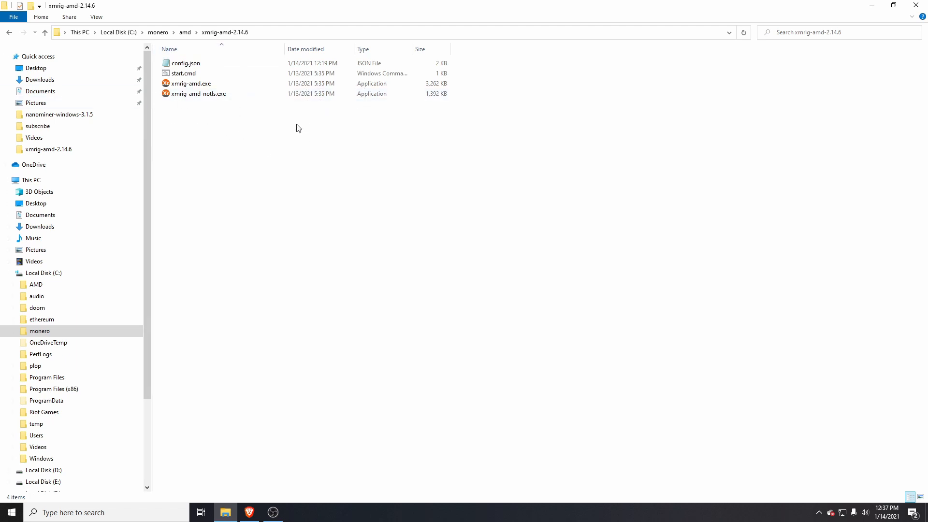
double_click(186, 63)
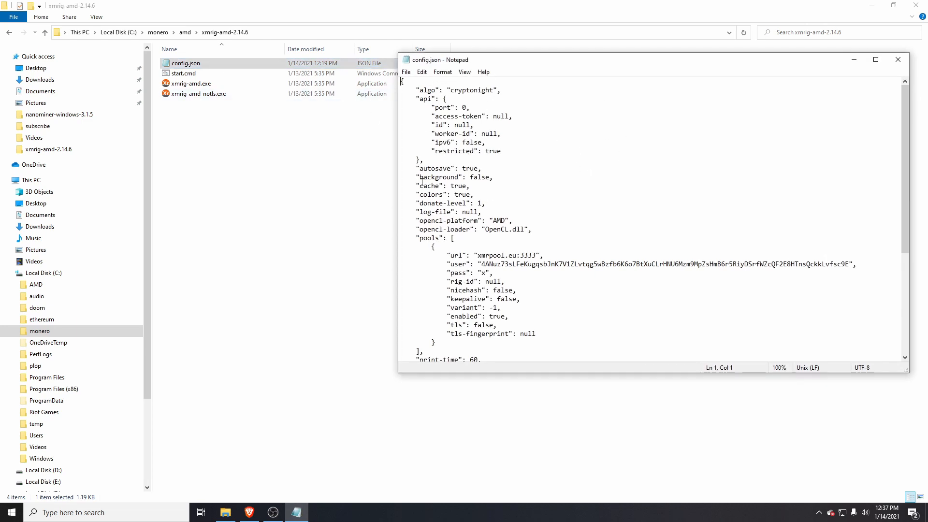
mouse_move(520, 172)
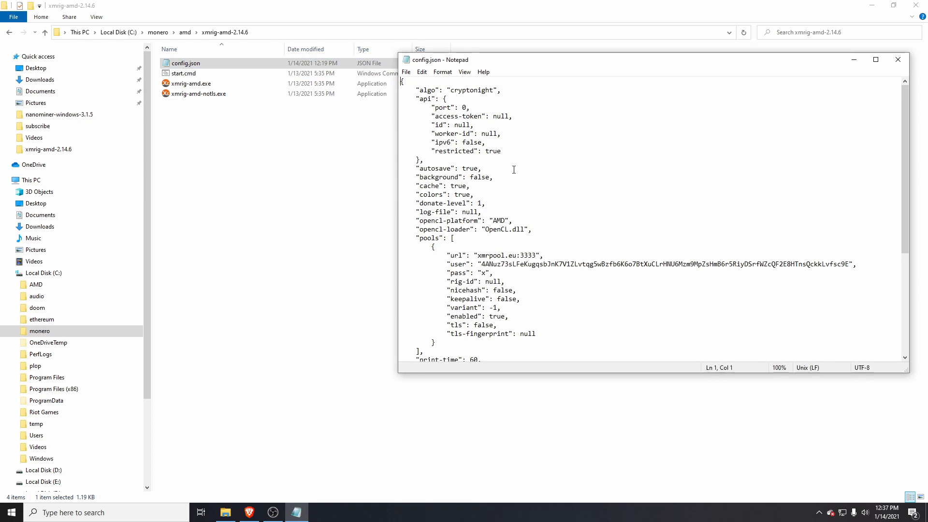
mouse_move(451, 254)
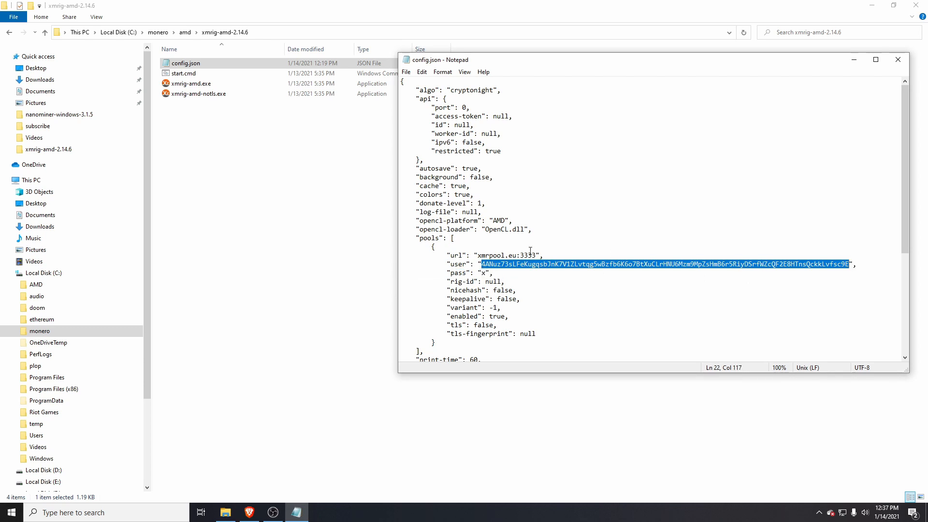
Step: Close Notepad after saving config.json with xmrpool.eu:3333 and the wallet address
left_click(406, 71)
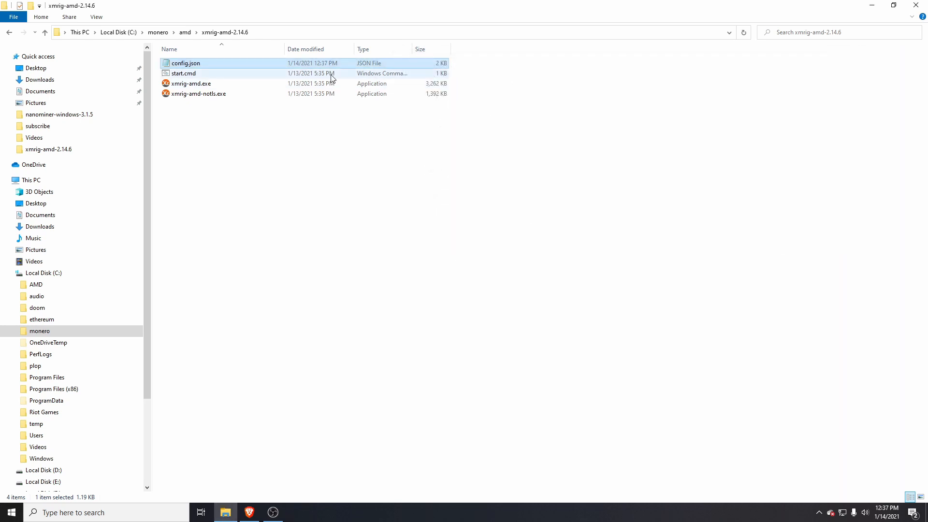
Step: Launch xmrig-amd.exe so it compiles kernels and connects to xmrpool.eu:3333
left_click(192, 83)
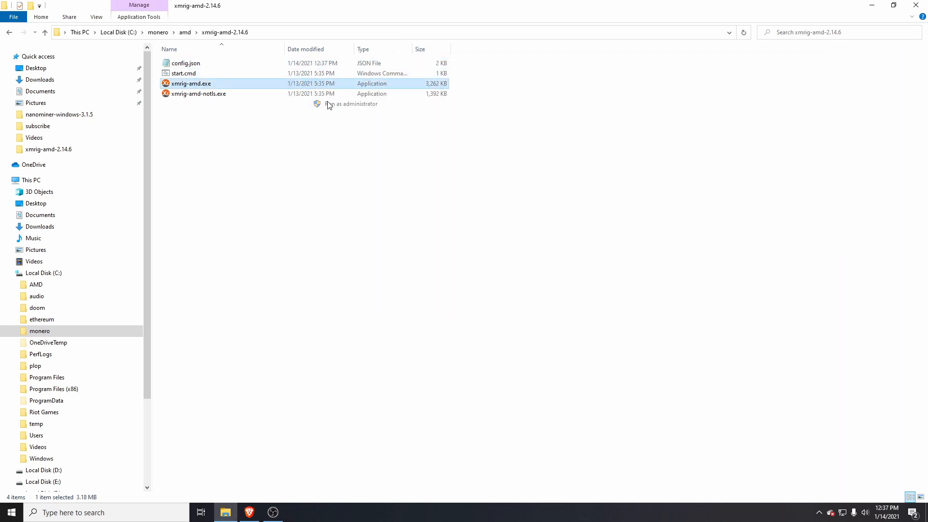
double_click(191, 83)
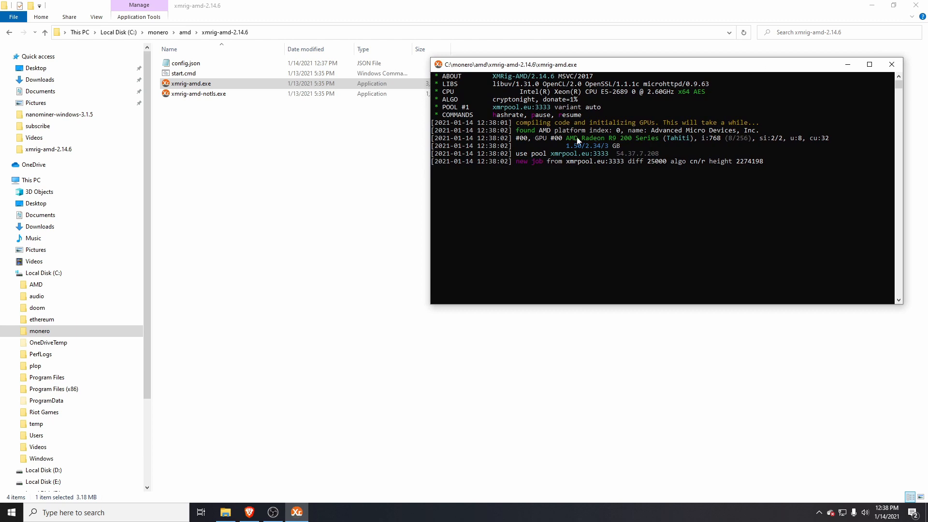
mouse_move(600, 142)
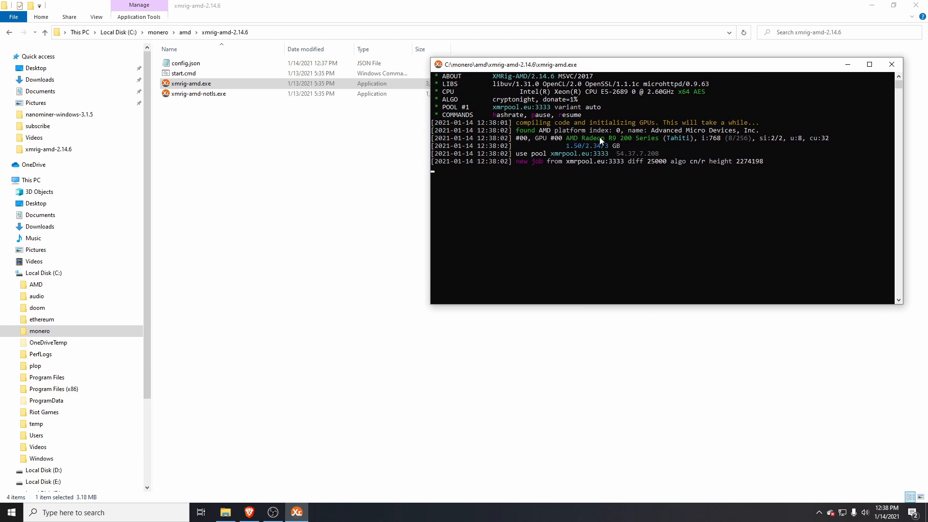
mouse_move(621, 142)
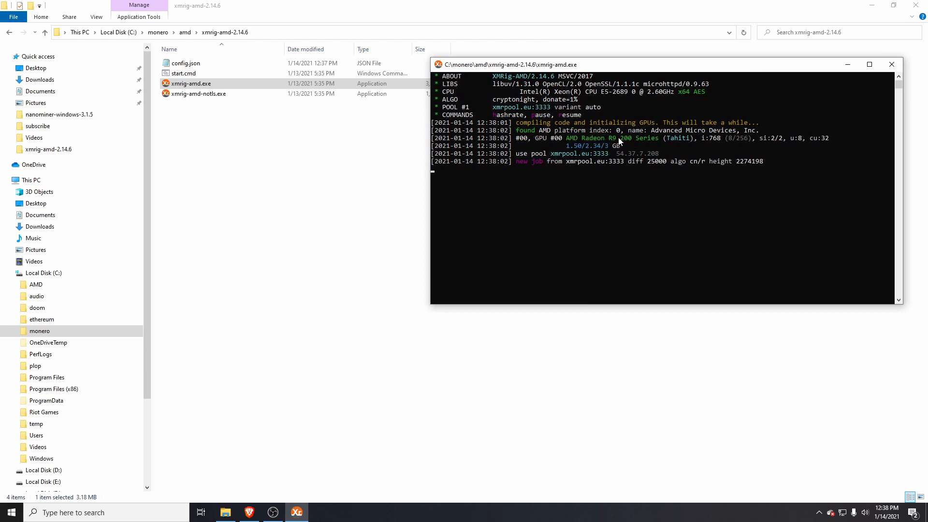
mouse_move(537, 131)
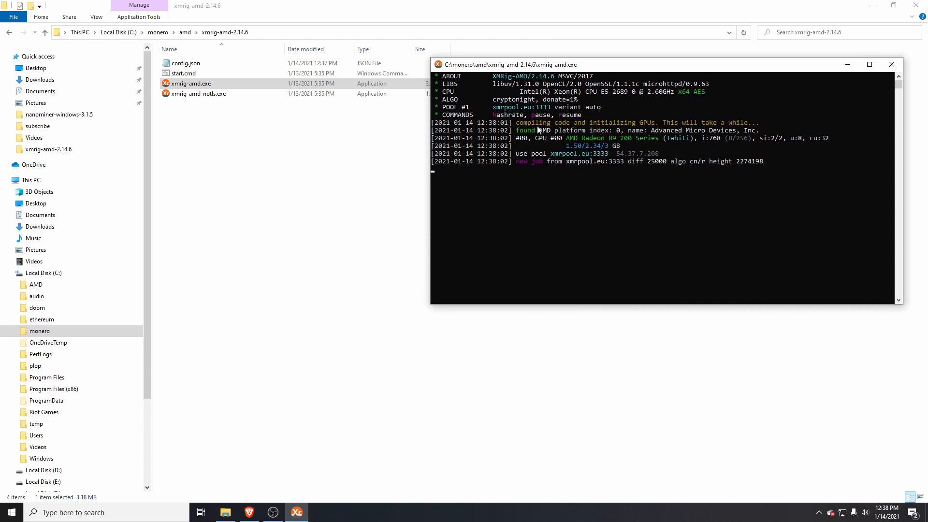
mouse_move(581, 98)
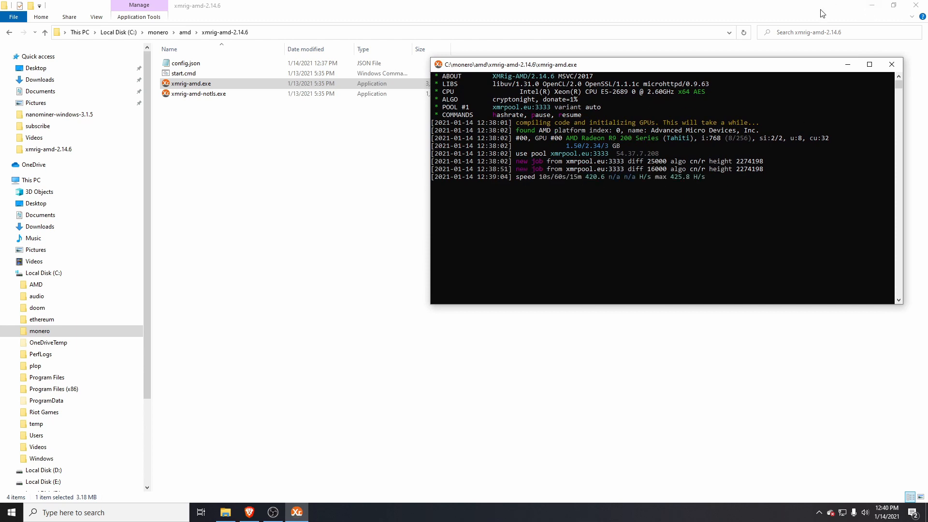
mouse_move(812, 57)
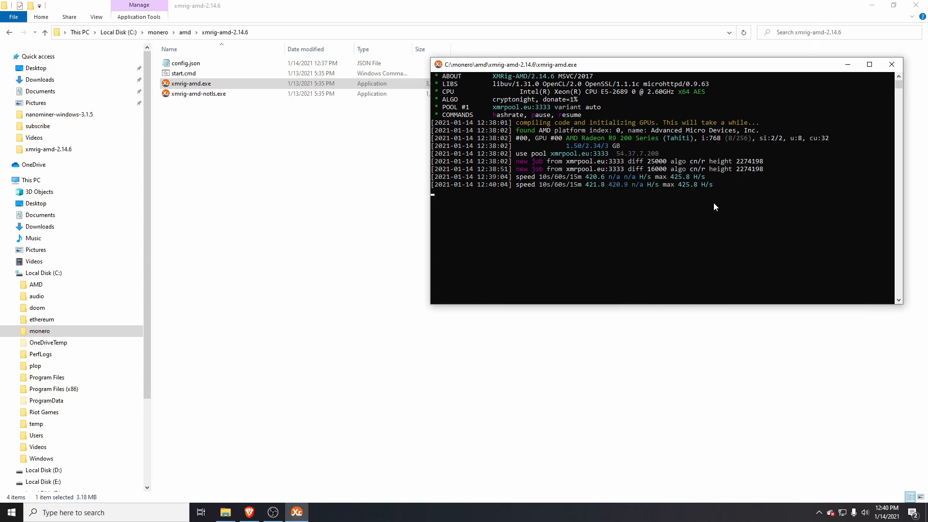
mouse_move(647, 182)
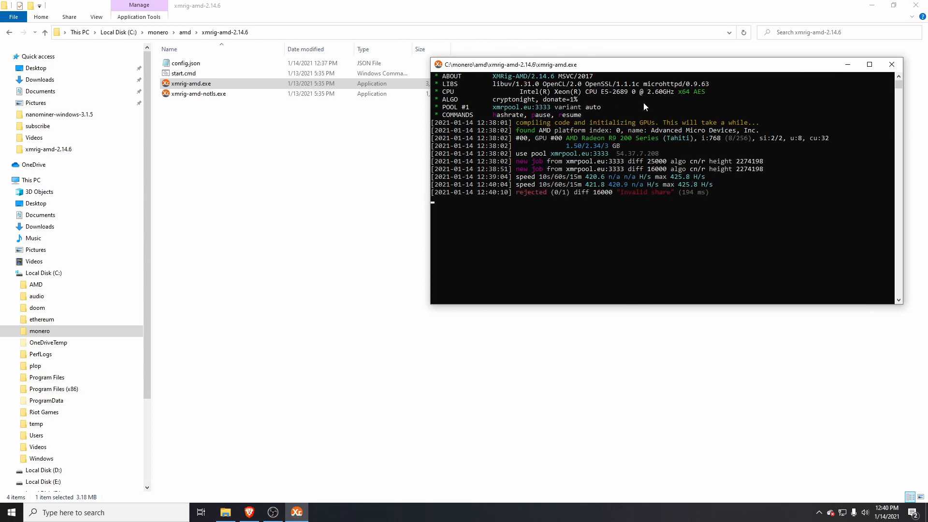
mouse_move(673, 215)
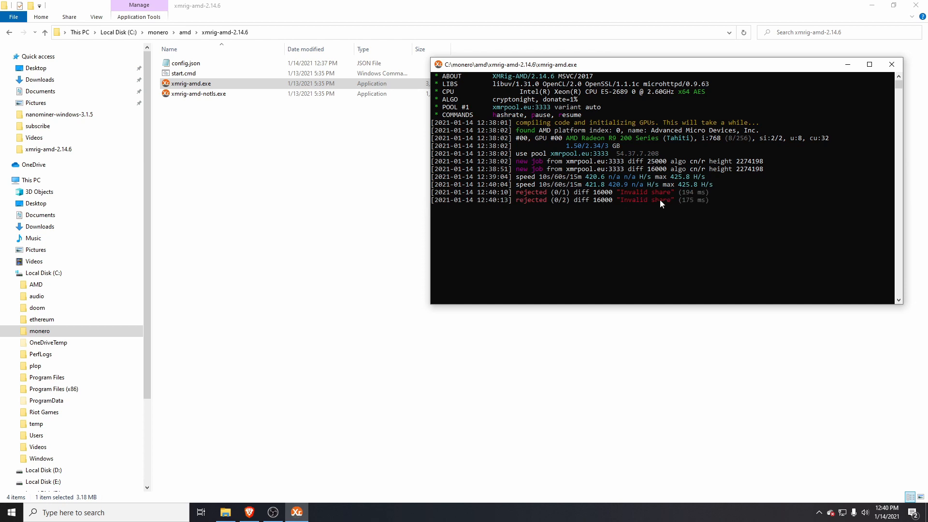
mouse_move(688, 183)
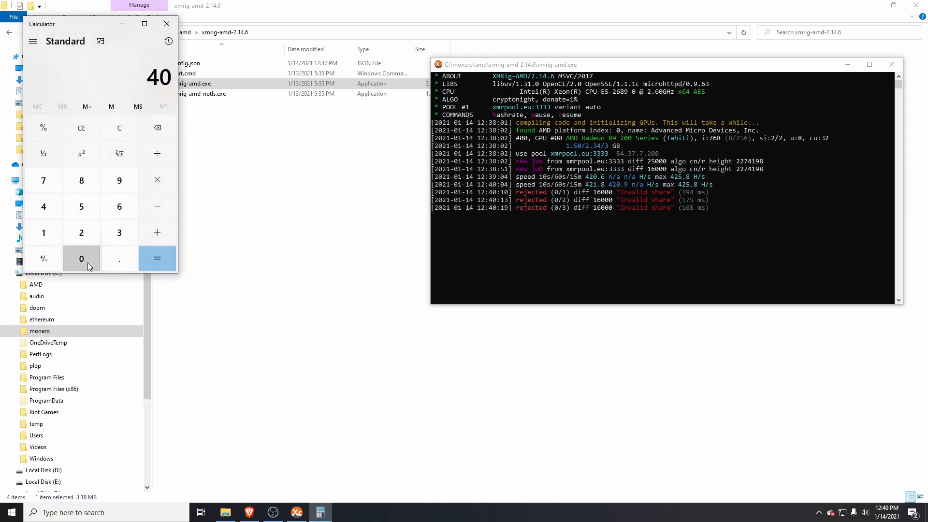
Step: Compute 400 × 20 = 8,000 in Calculator and return to File Explorer
left_click(158, 259)
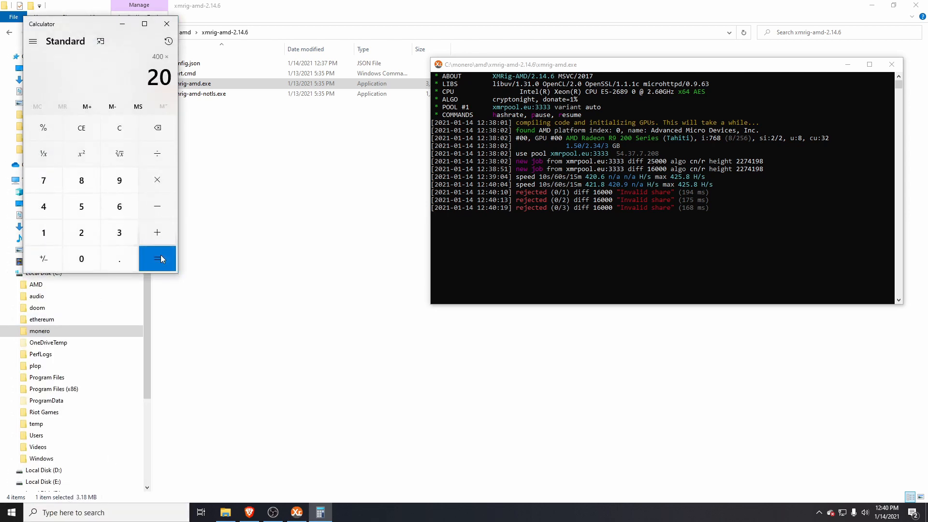
left_click(158, 259)
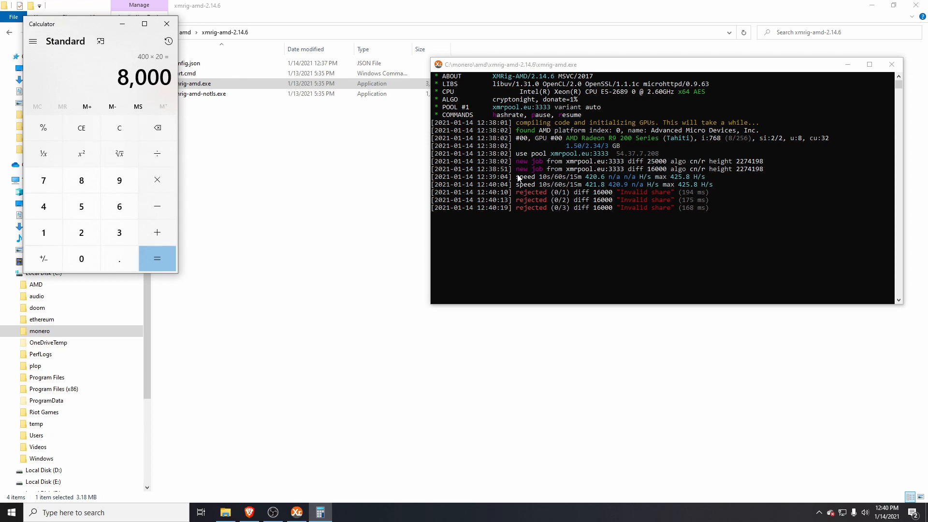
mouse_move(642, 204)
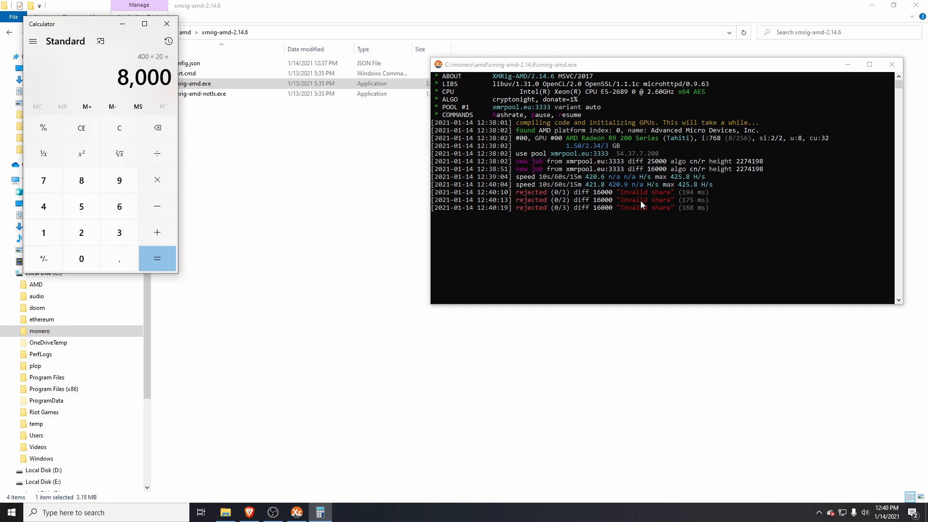
left_click(167, 23)
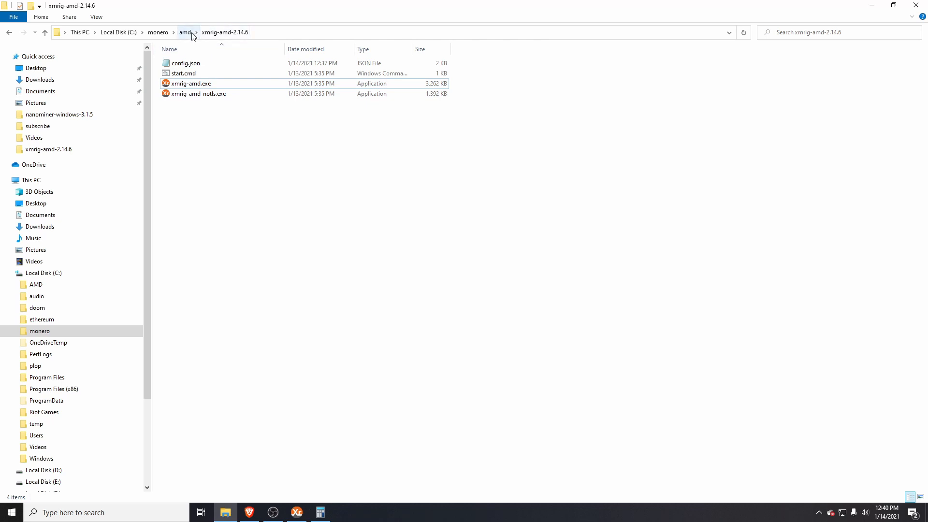
Step: Run startmonero.bat from the monero folder to start the CPU XMRig miner on xmrpool.eu:5555
left_click(158, 32)
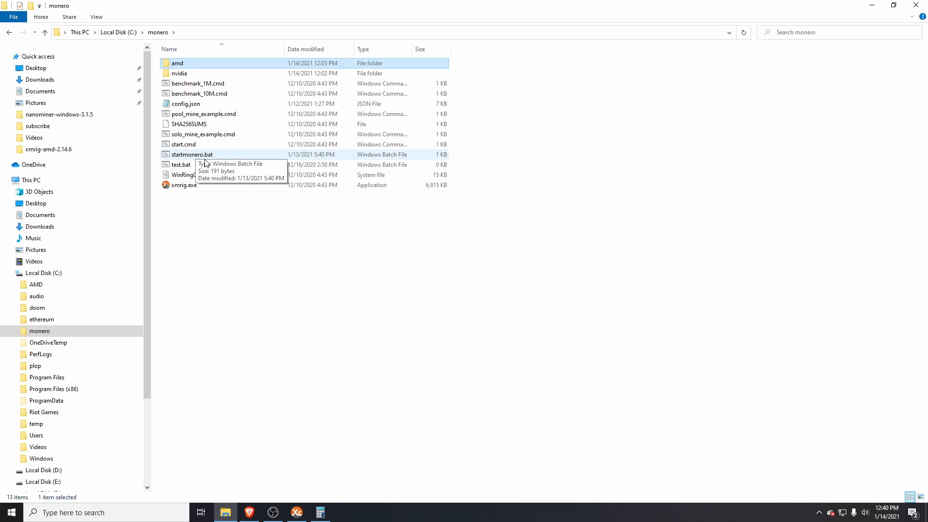
left_click(191, 155)
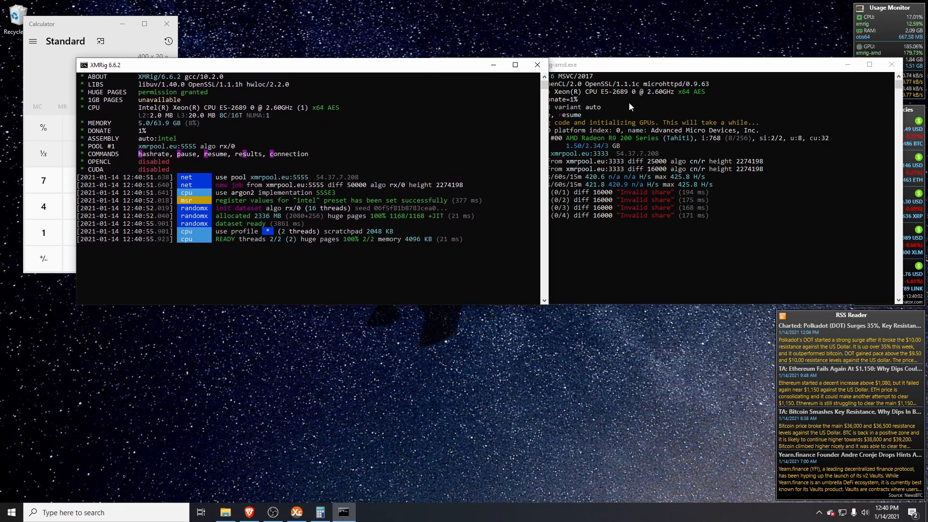
mouse_move(869, 63)
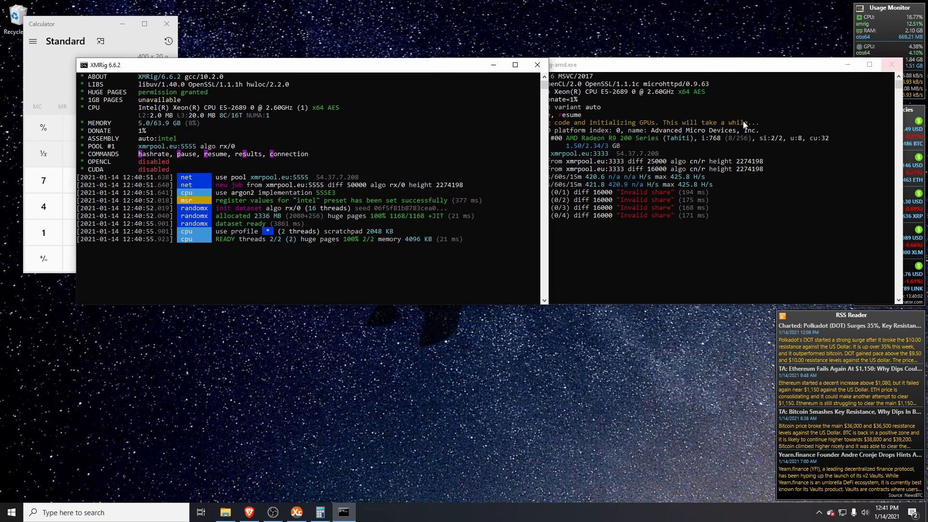
left_click(223, 512)
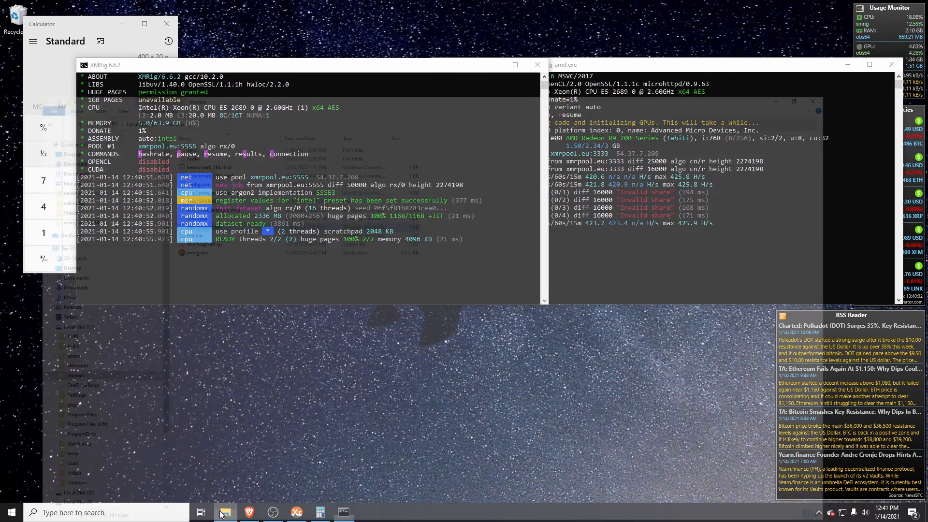
Step: Open the xmrig-nvidia-2.14.5 config.json with its default pool and placeholder wallet, then close it
left_click(225, 512)
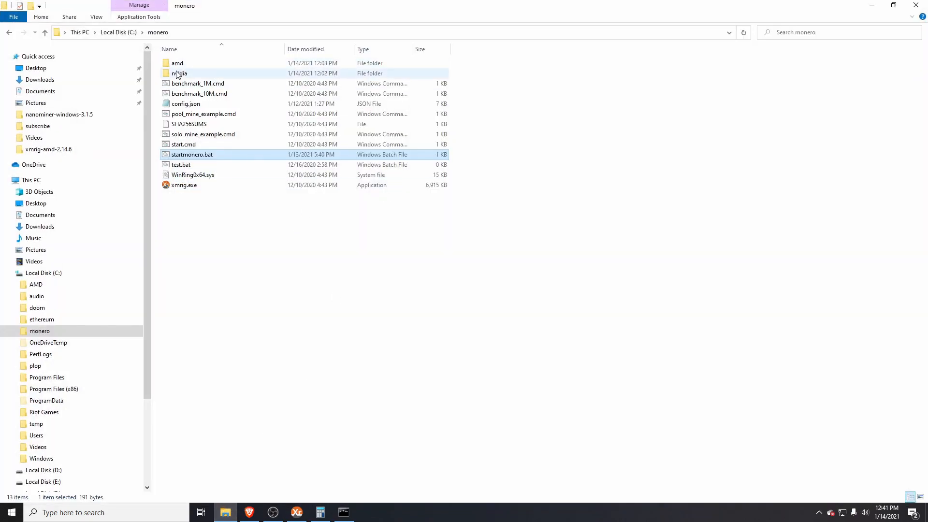
double_click(180, 72)
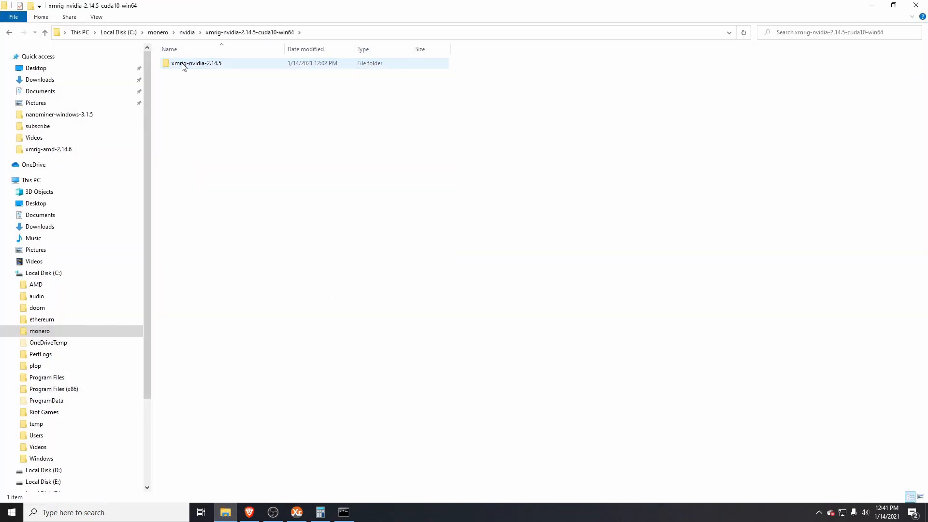
double_click(195, 63)
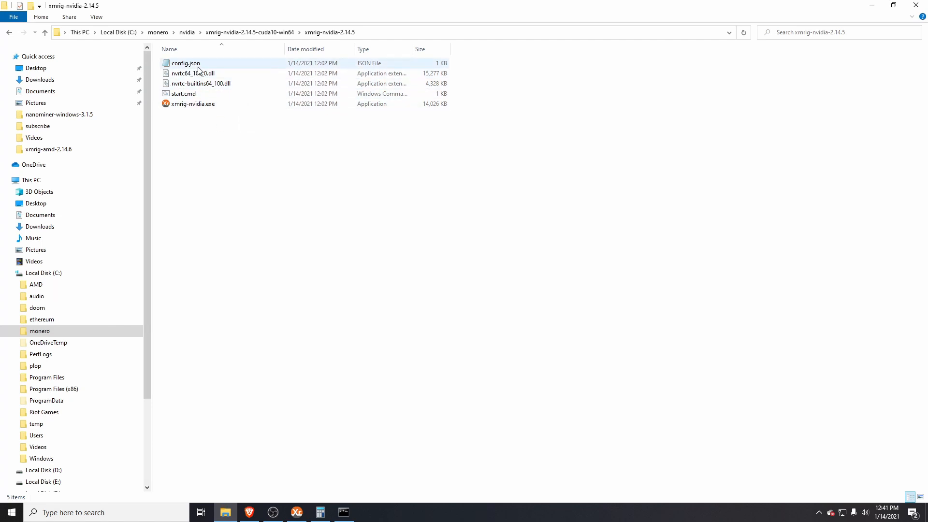
double_click(184, 63)
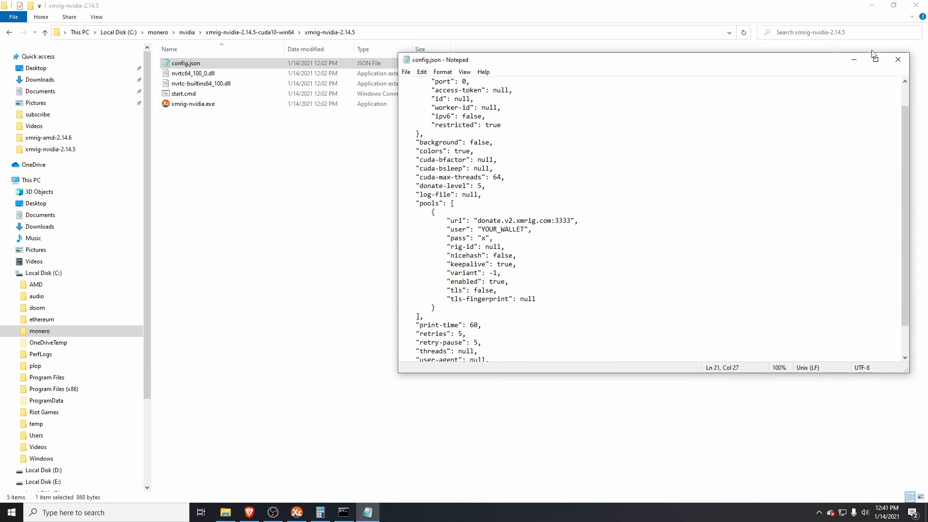
left_click(897, 58)
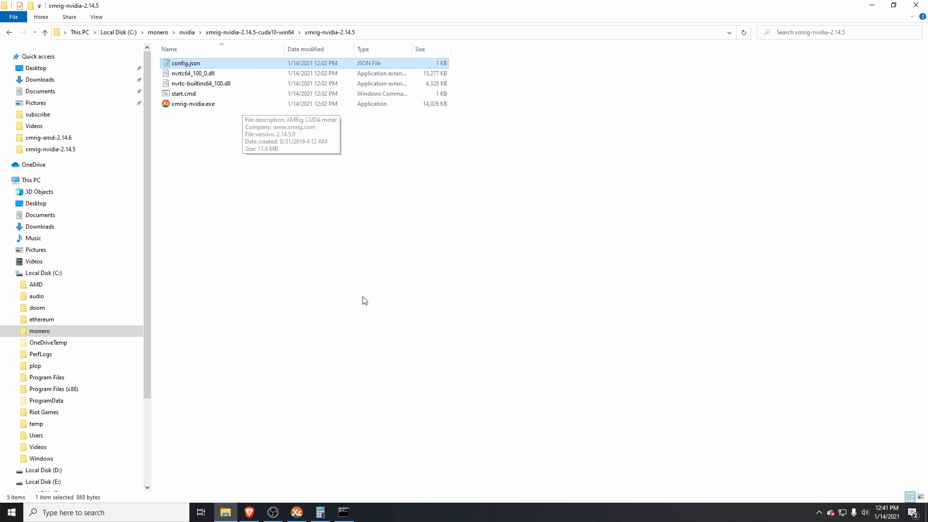
mouse_move(399, 122)
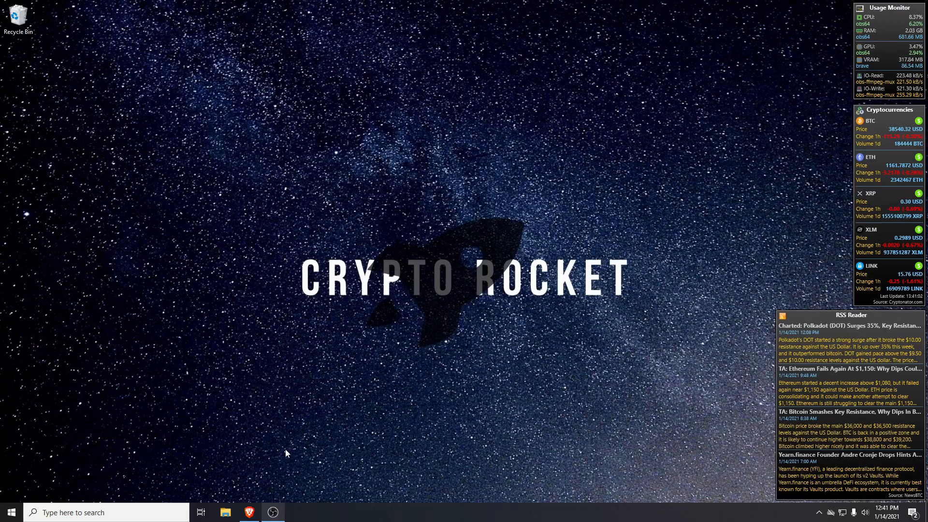
mouse_move(356, 248)
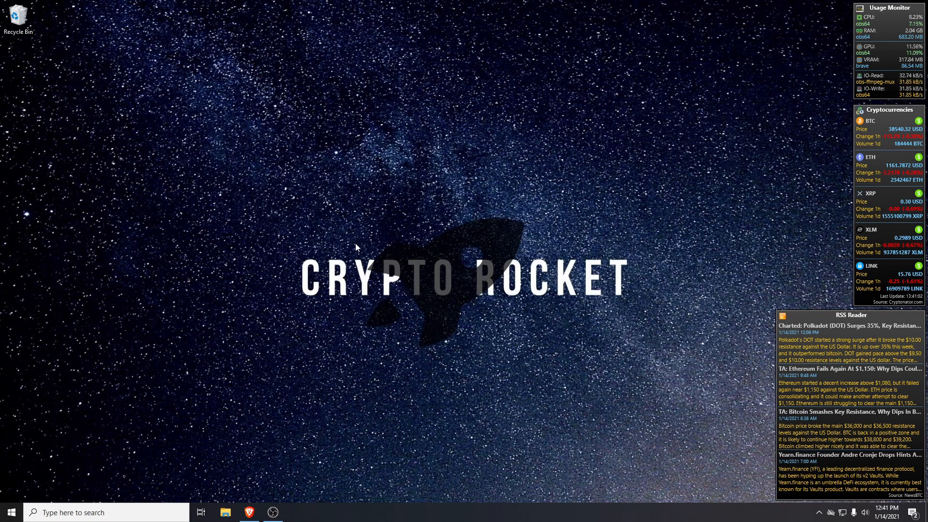
mouse_move(254, 497)
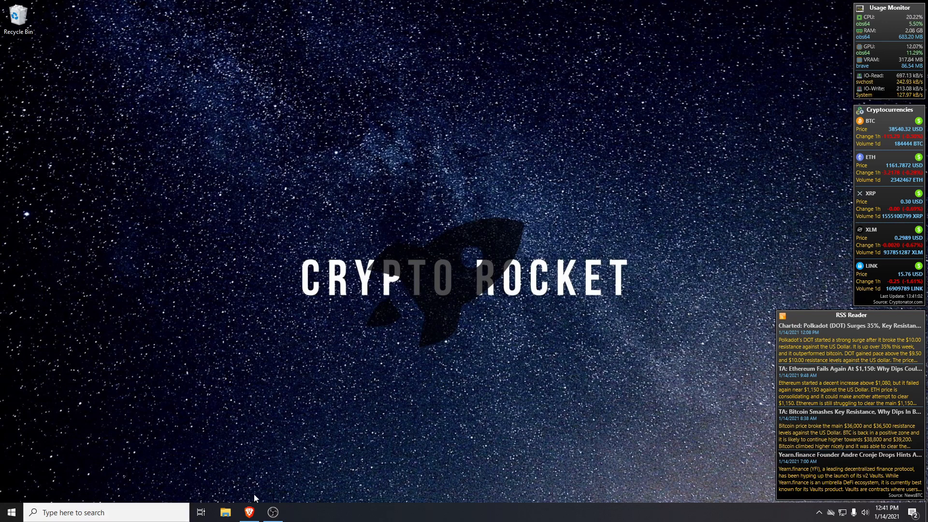